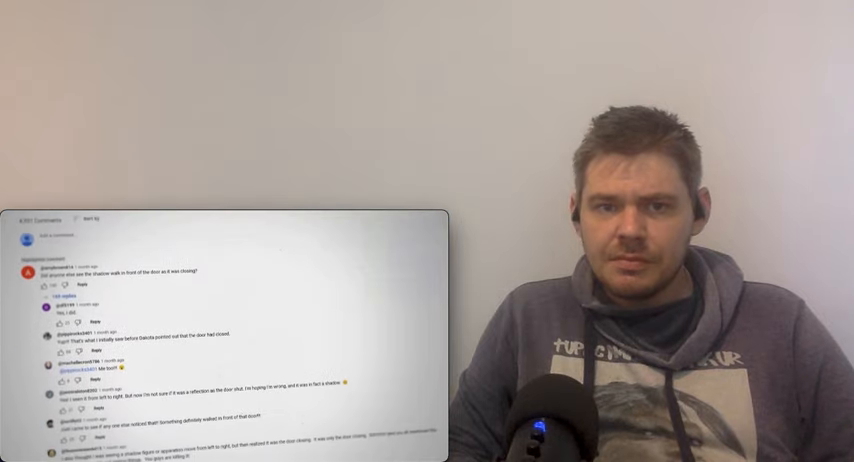
Read further down the compilation's YouTube comments before returning to the ghost video
{"action": "scroll", "scroll_direction": "down", "scroll_amount": 3}
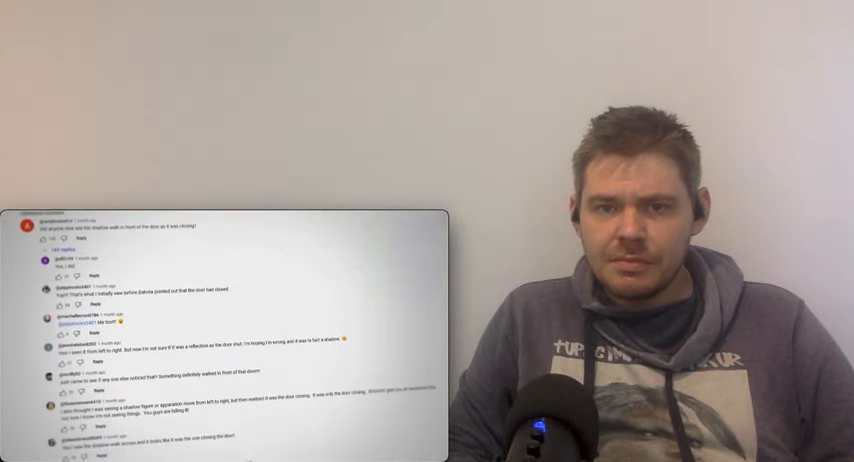
{"action": "scroll", "scroll_direction": "down", "scroll_amount": 3}
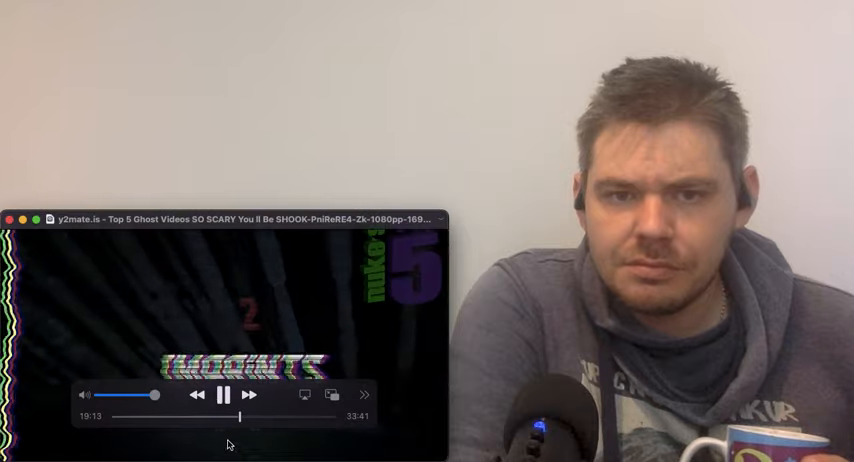
{"action": "left_click", "coordinate": [222, 396]}
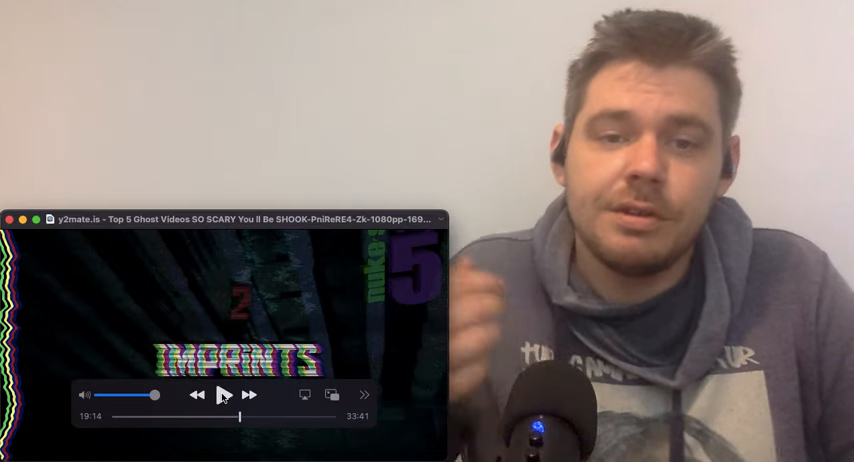
{"action": "left_click", "coordinate": [228, 396]}
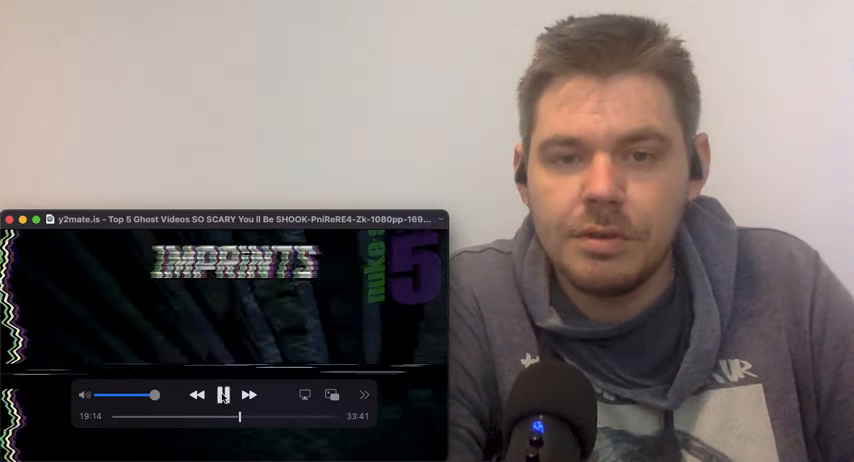